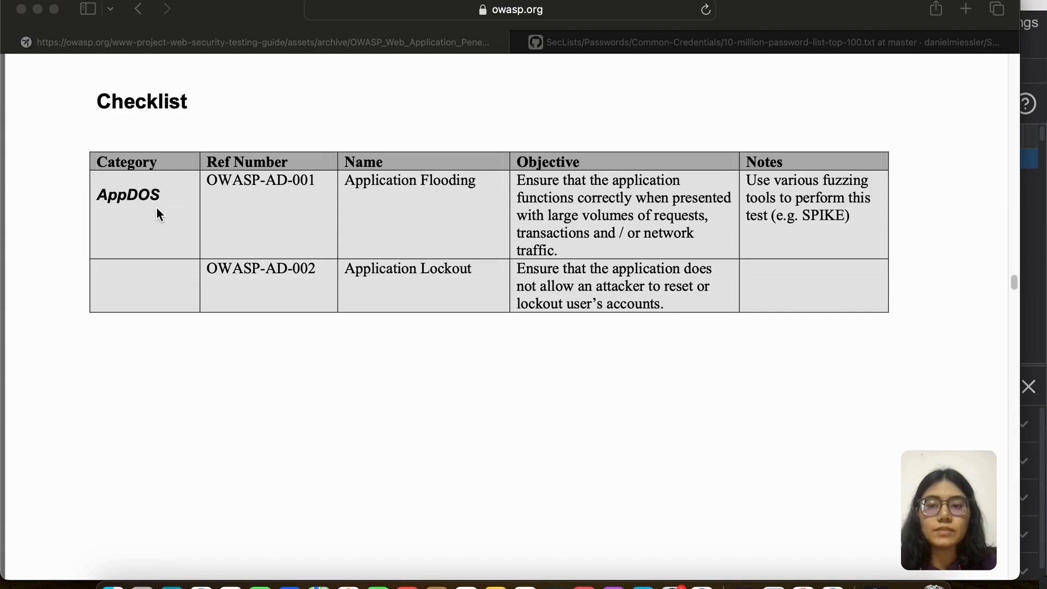
{"action": "mouse_move", "coordinate": [412, 217]}
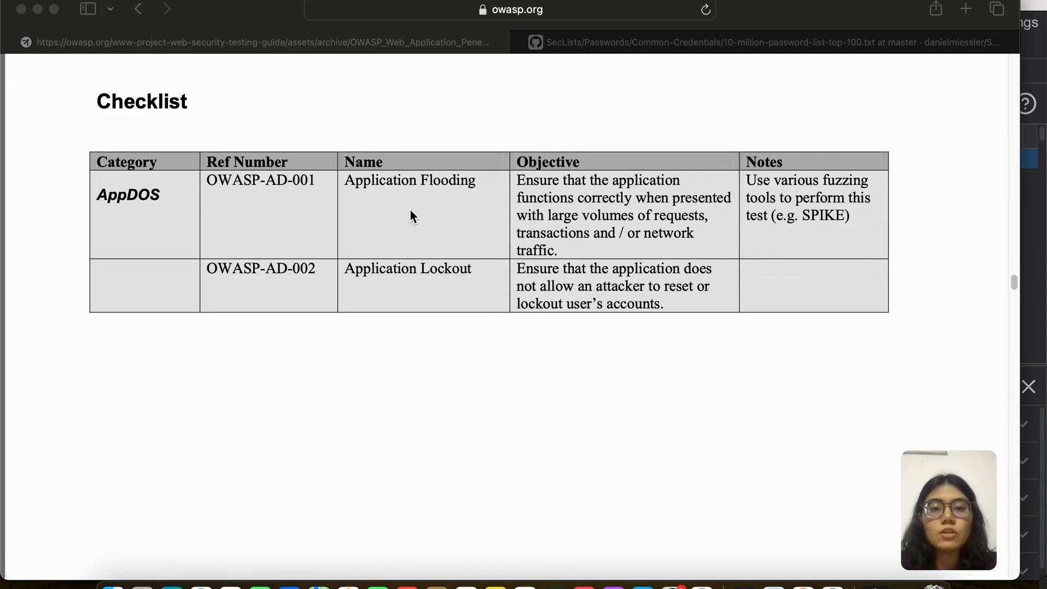
Highlight the Application Flooding checklist entry, then view and dismiss the Apple Juice product details.
{"action": "double_click", "coordinate": [578, 303]}
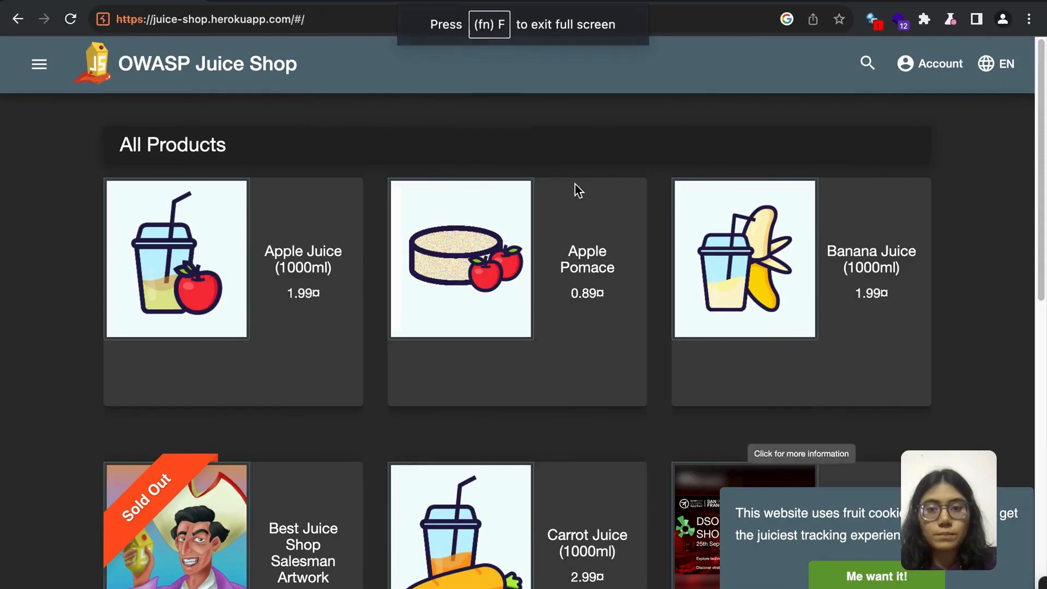
{"action": "mouse_move", "coordinate": [428, 187]}
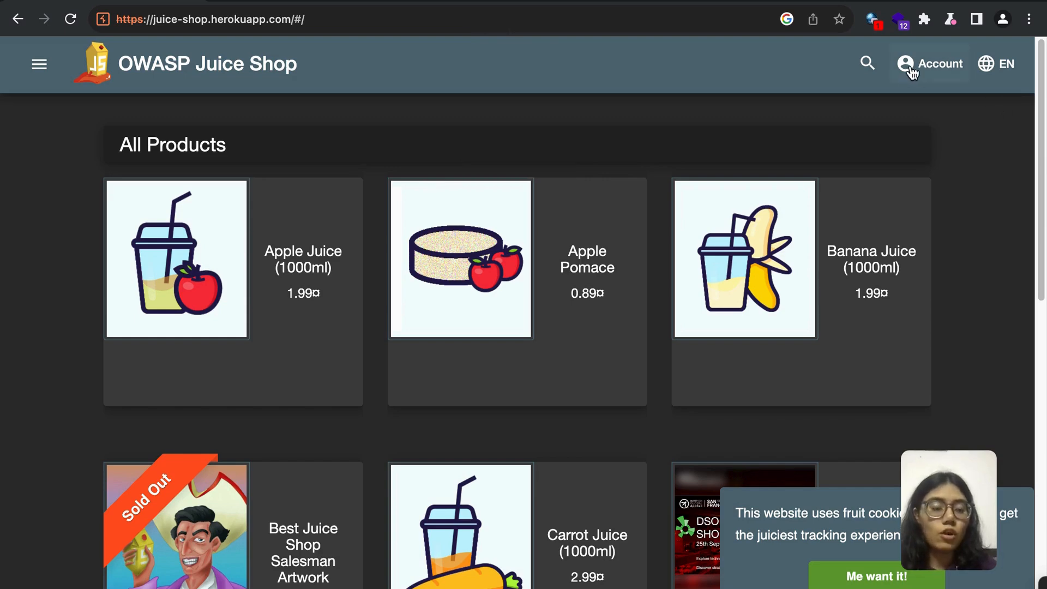
{"action": "left_click", "coordinate": [929, 63]}
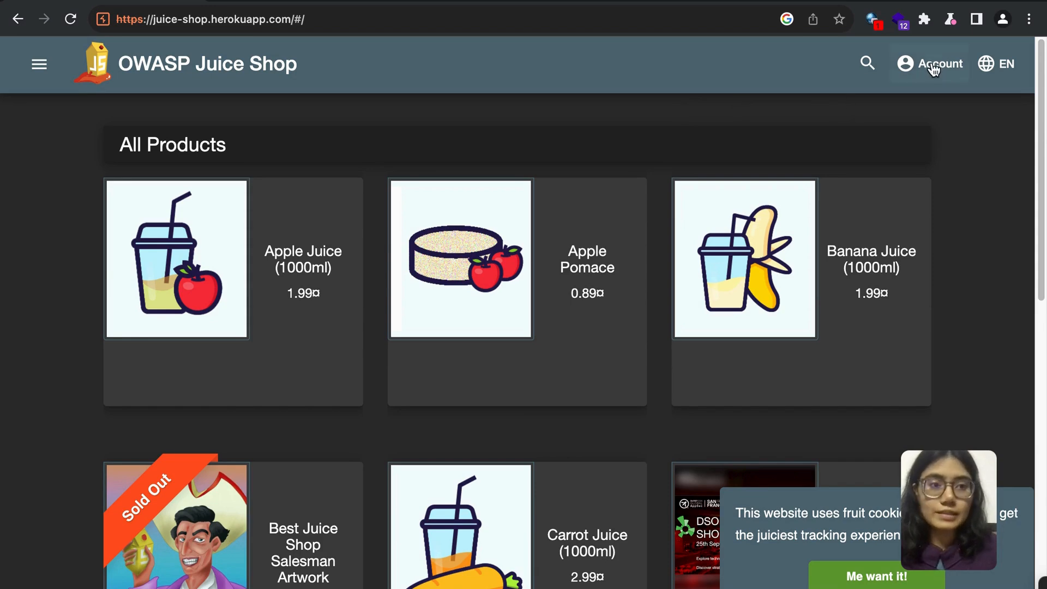
{"action": "mouse_move", "coordinate": [353, 158]}
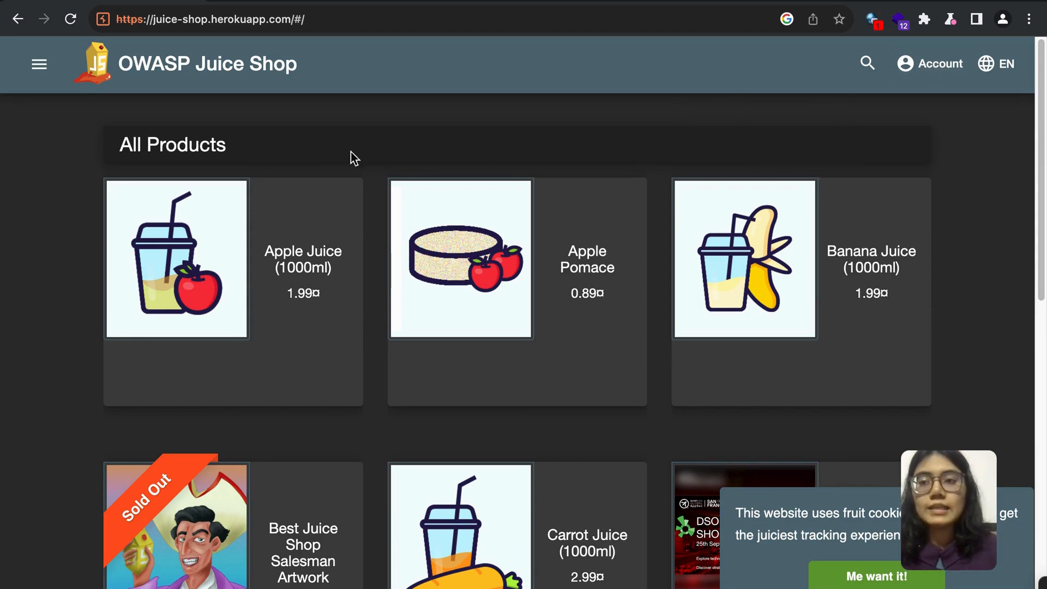
{"action": "mouse_move", "coordinate": [833, 200]}
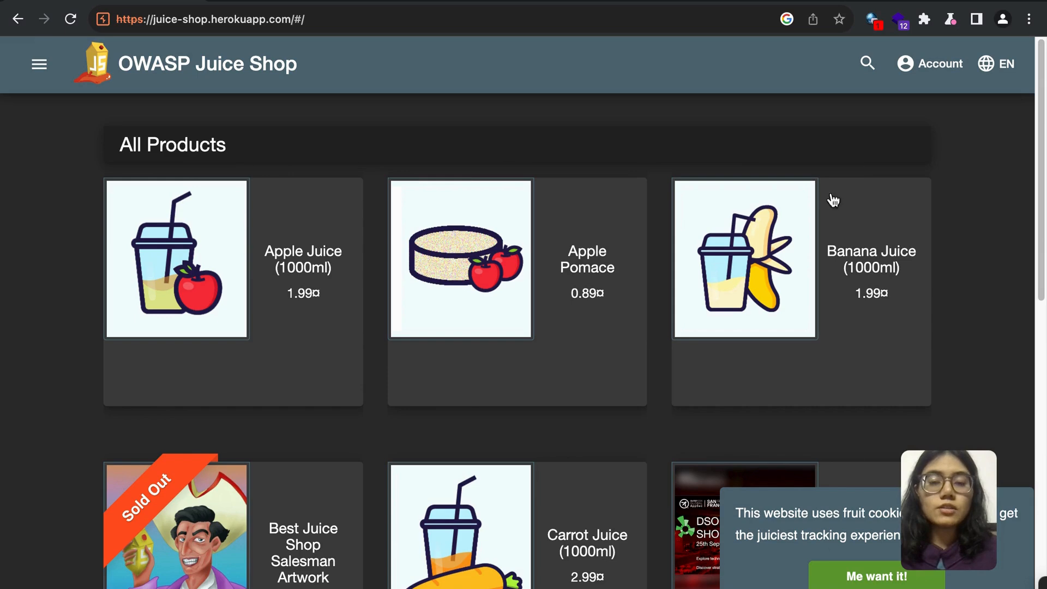
{"action": "mouse_move", "coordinate": [456, 249]}
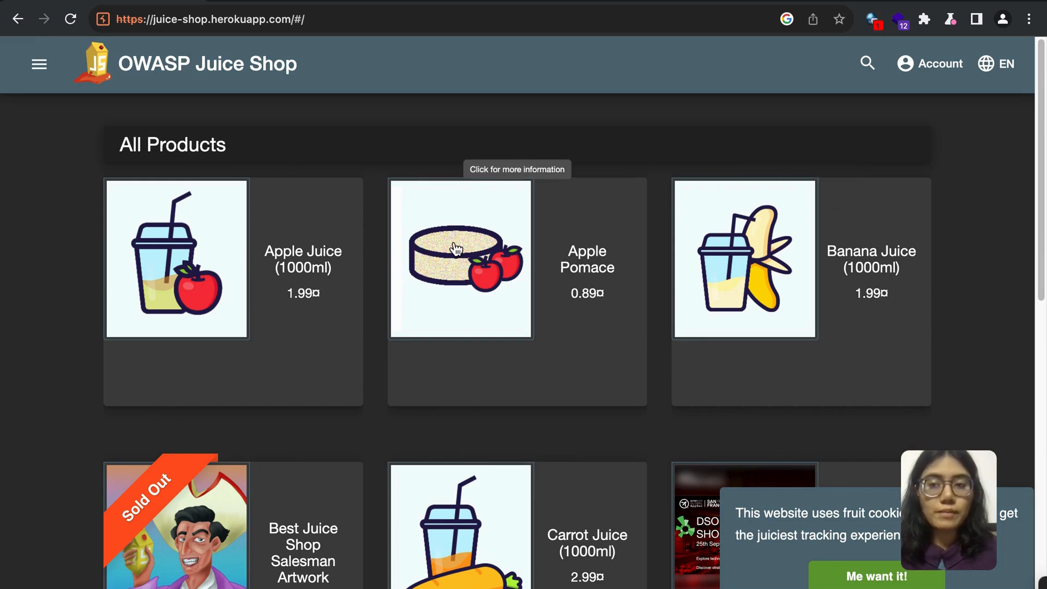
{"action": "mouse_move", "coordinate": [138, 94]}
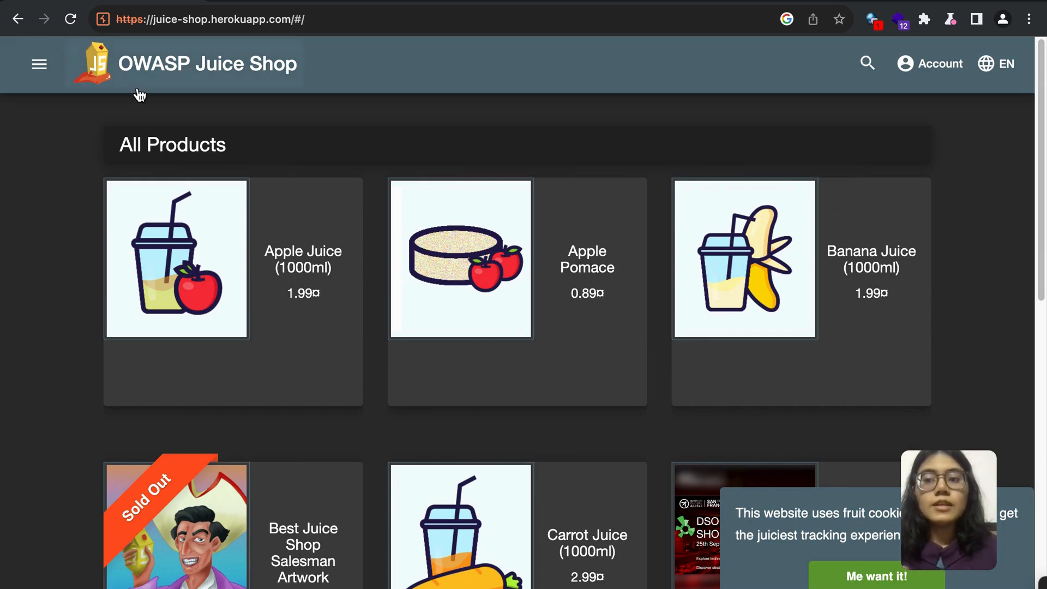
{"action": "left_click", "coordinate": [177, 259]}
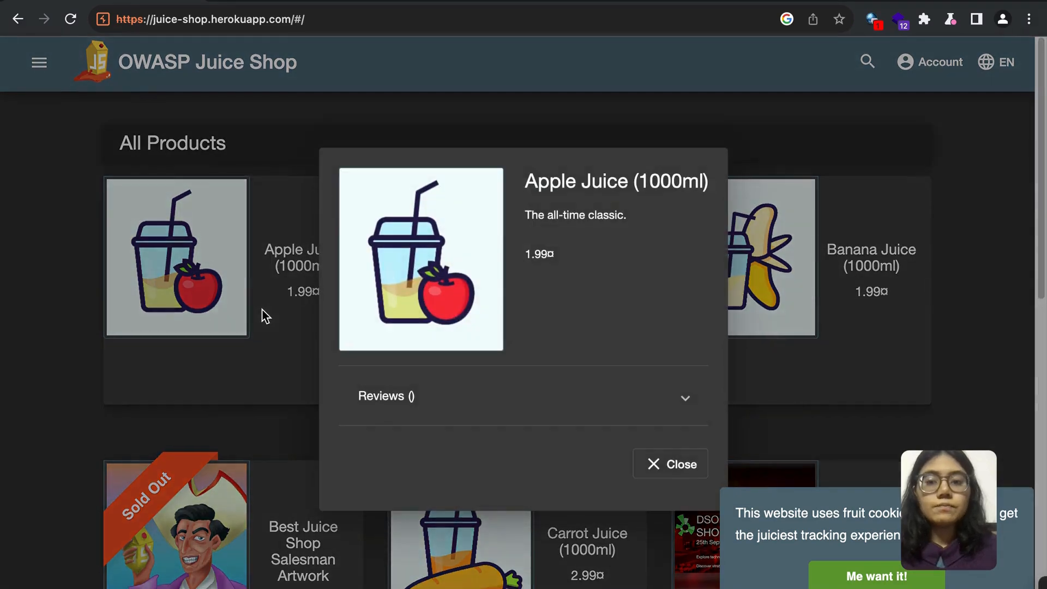
{"action": "left_click", "coordinate": [669, 463]}
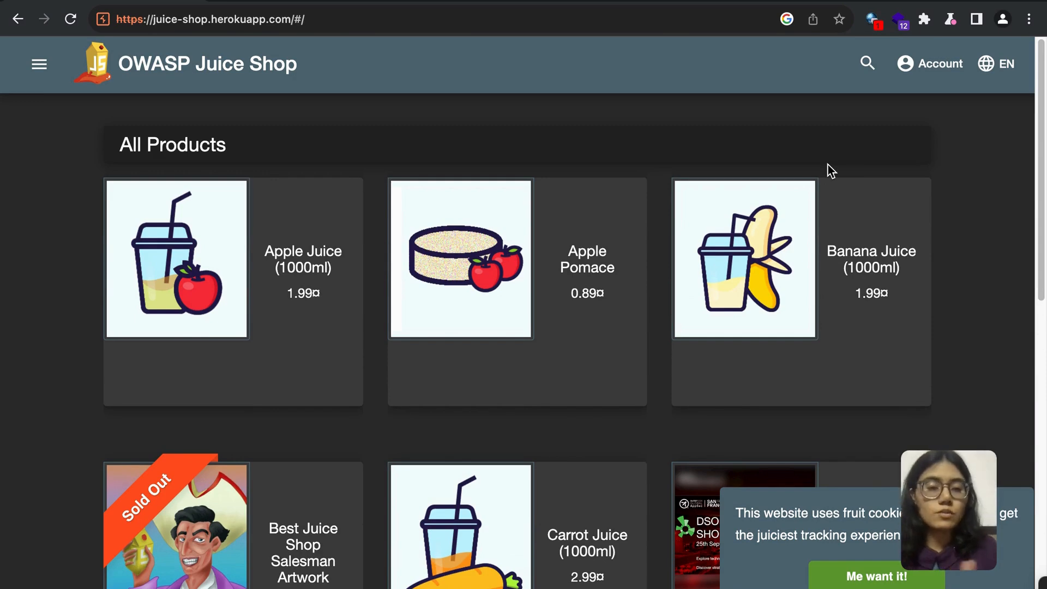
{"action": "mouse_move", "coordinate": [865, 129]}
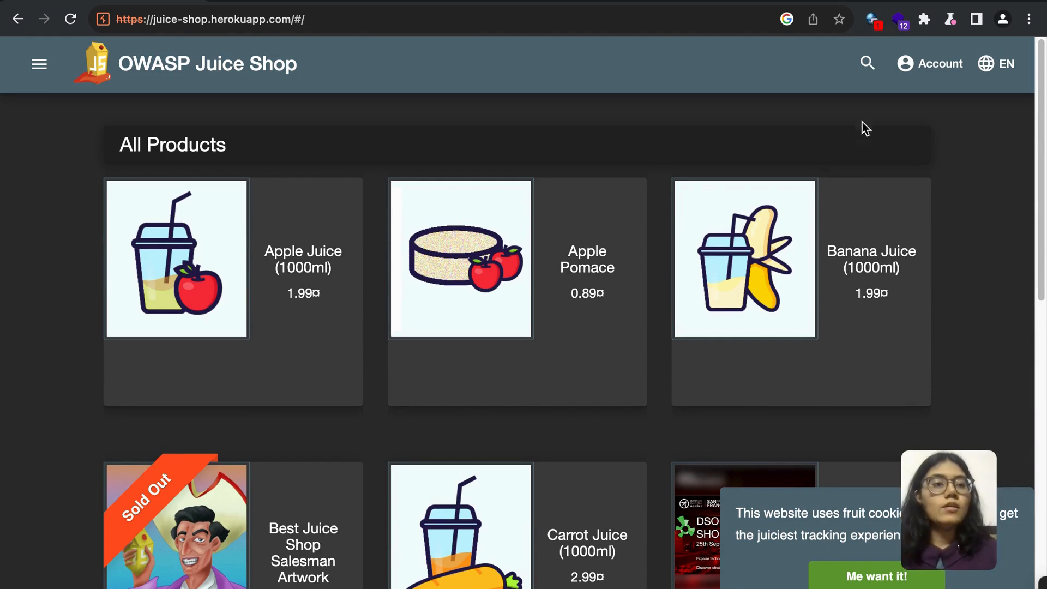
Visit the login page and select the admin's email shown in the Apple Juice reviews.
{"action": "left_click", "coordinate": [939, 63]}
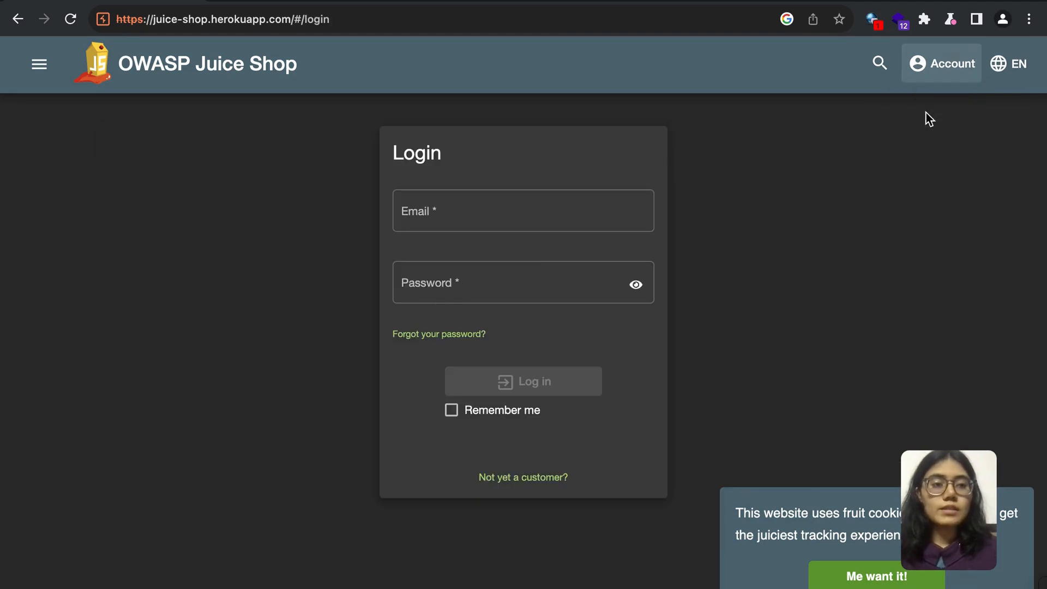
{"action": "left_click", "coordinate": [523, 211]}
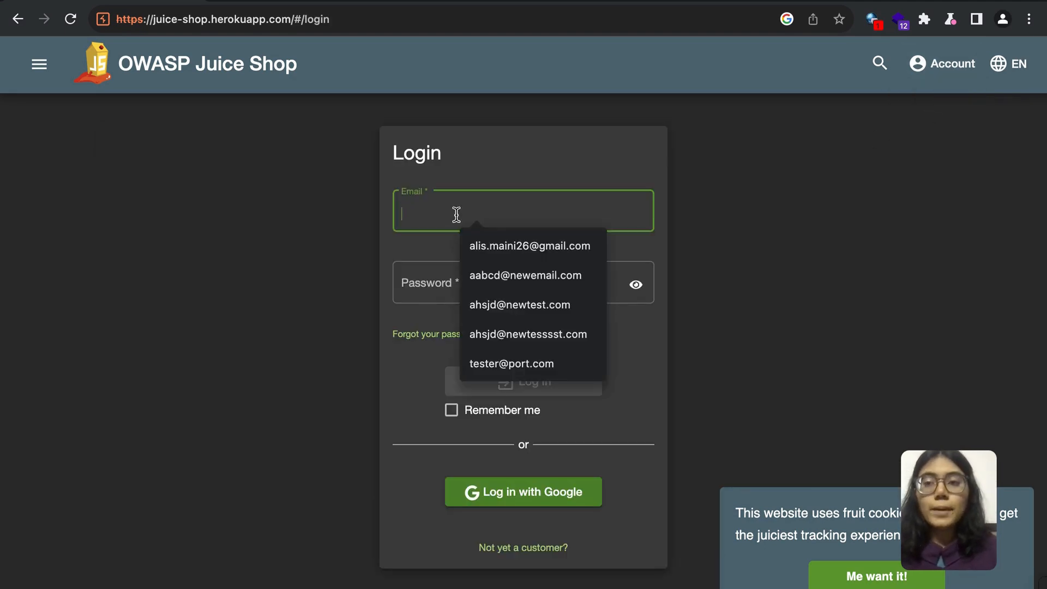
{"action": "mouse_move", "coordinate": [686, 314]}
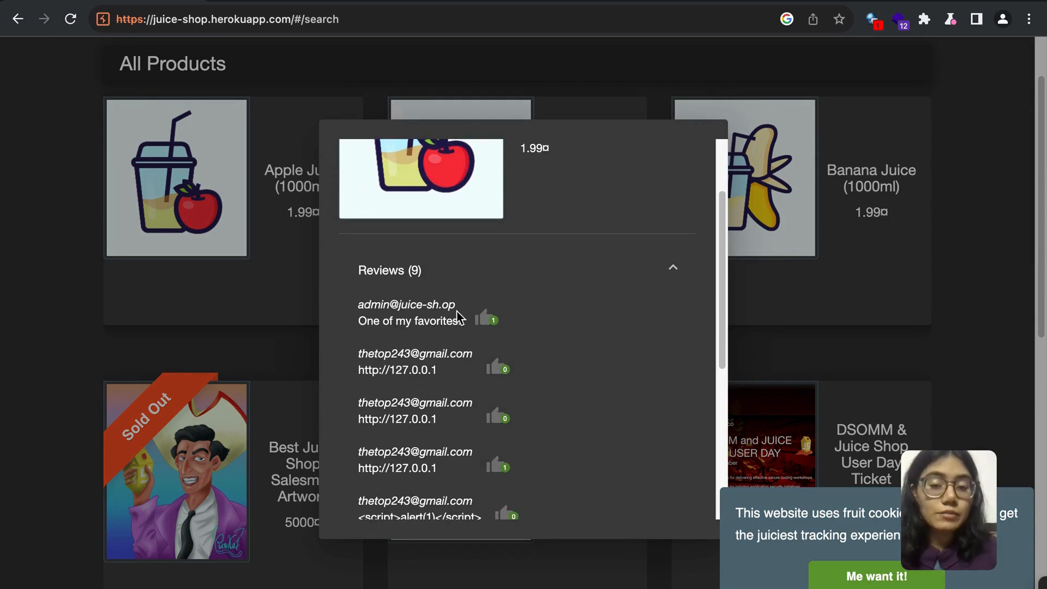
{"action": "double_click", "coordinate": [406, 305]}
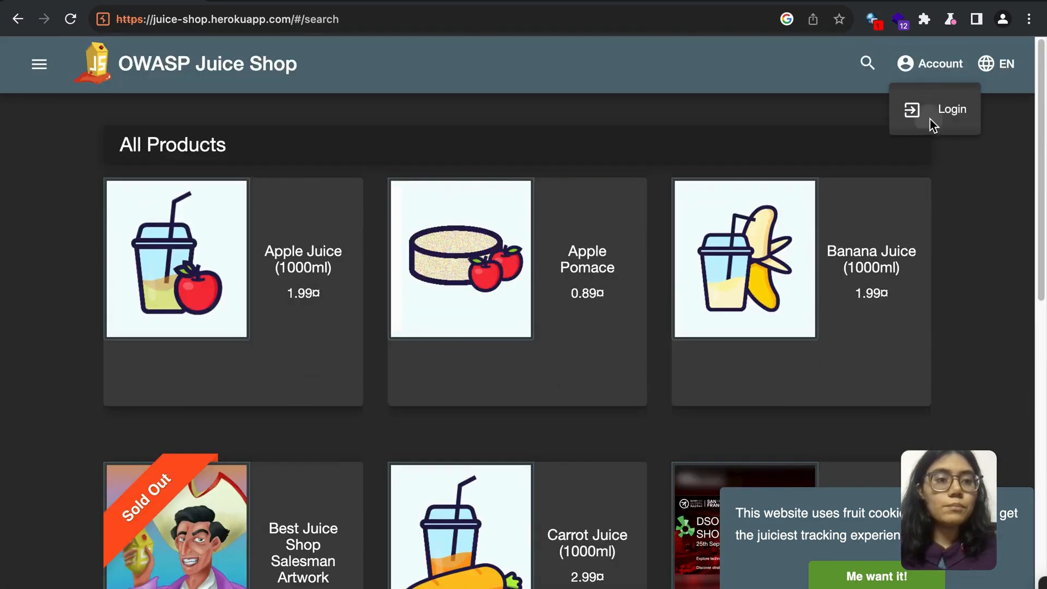
{"action": "left_click", "coordinate": [952, 110]}
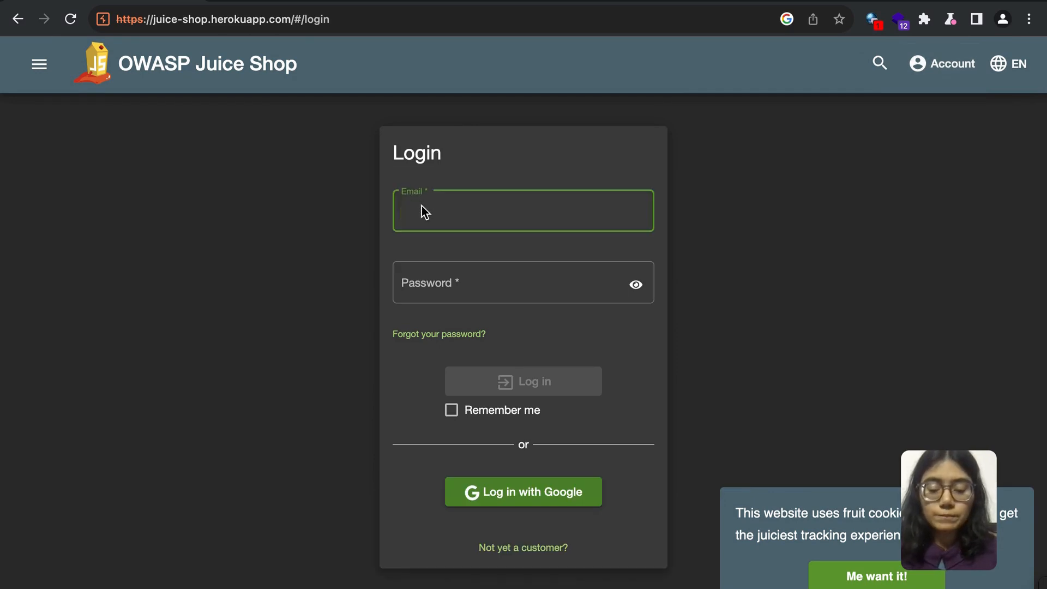
{"action": "type", "text": "admin@juice-sh.op"}
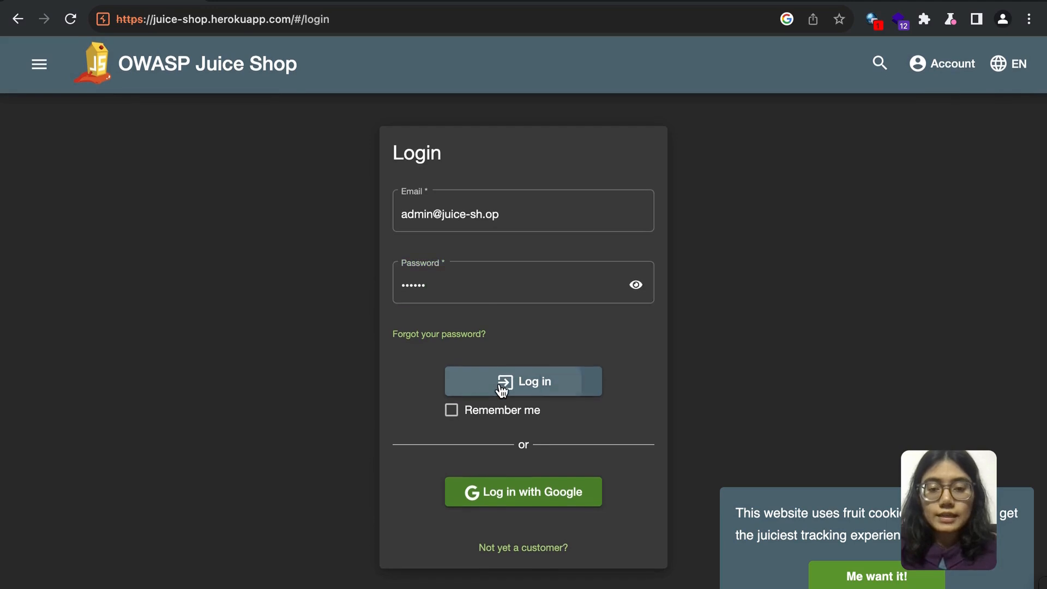
{"action": "left_click", "coordinate": [523, 382]}
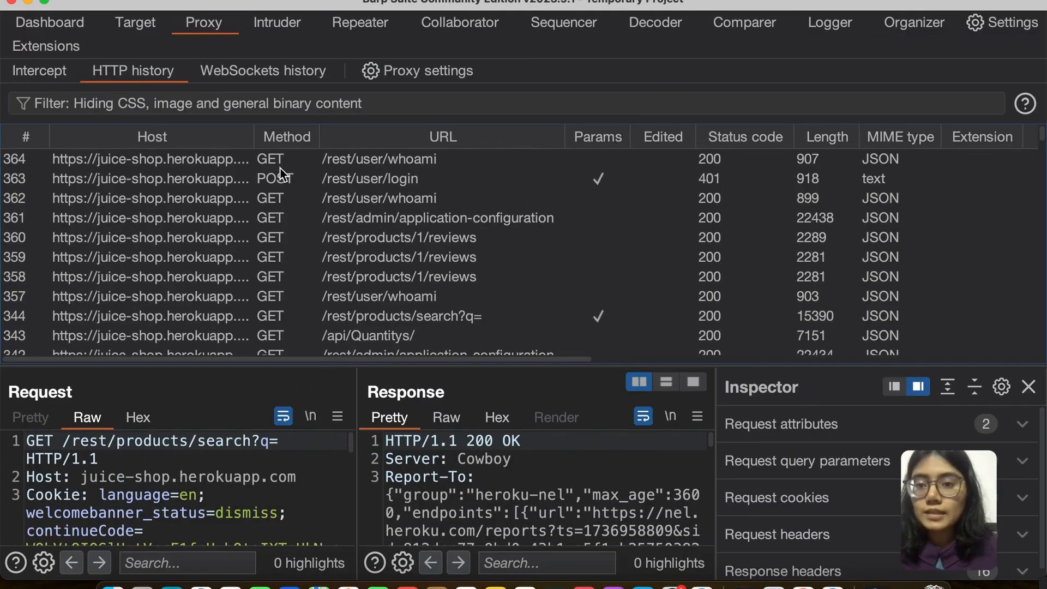
Send the failed POST /rest/user/login from Proxy history to Repeater, resend it for 401, and select its JSON body.
{"action": "left_click", "coordinate": [369, 178]}
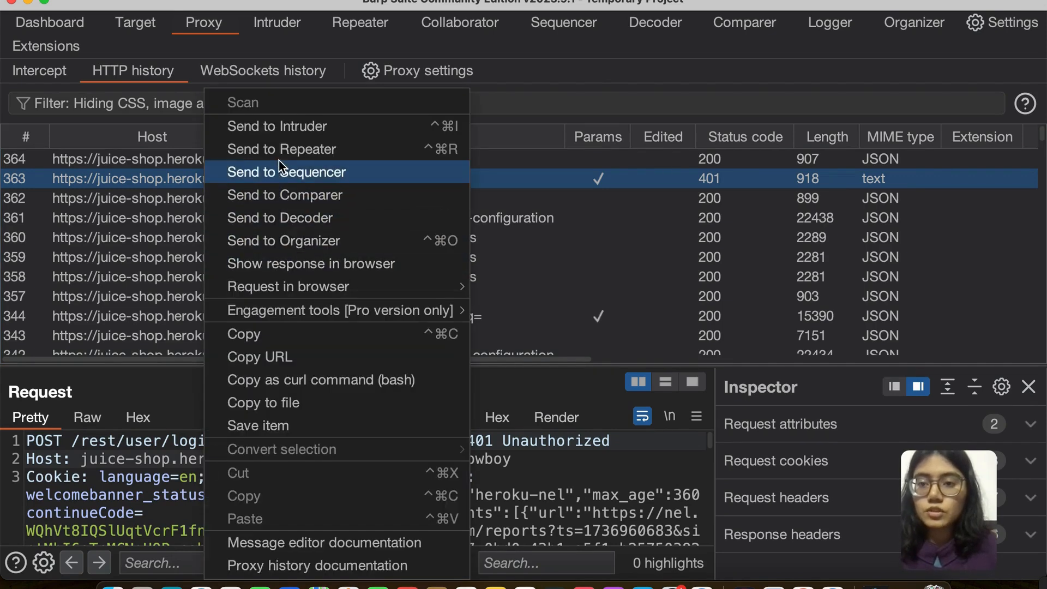
{"action": "left_click", "coordinate": [281, 149]}
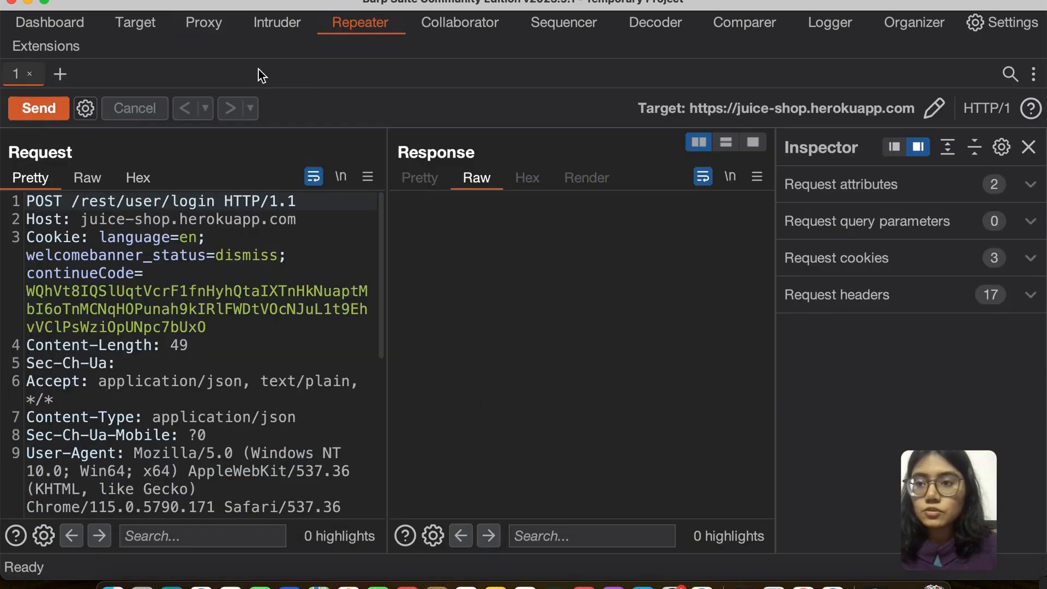
{"action": "left_click", "coordinate": [38, 108]}
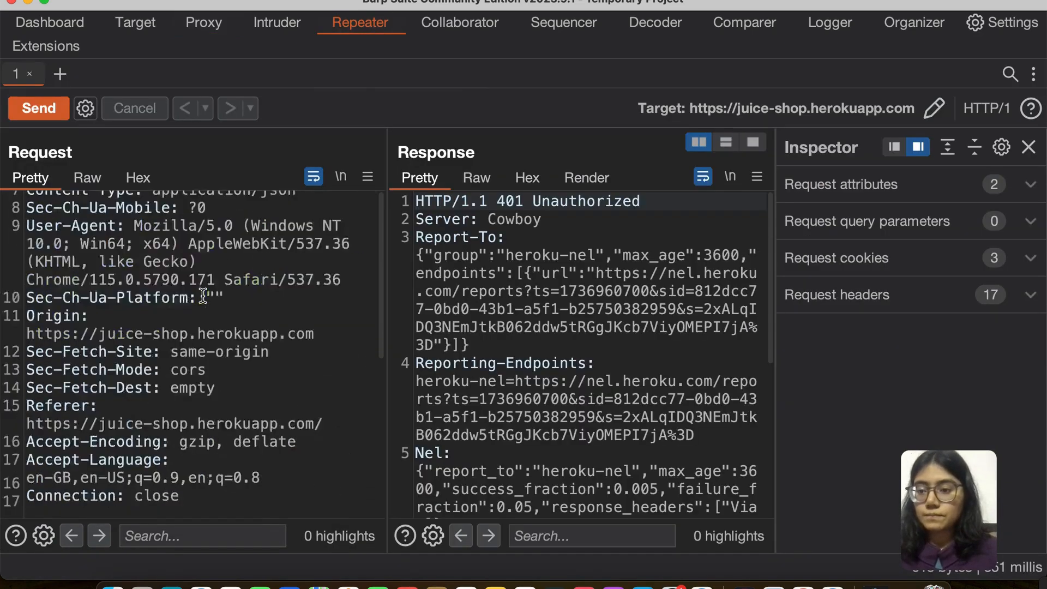
{"action": "double_click", "coordinate": [78, 473]}
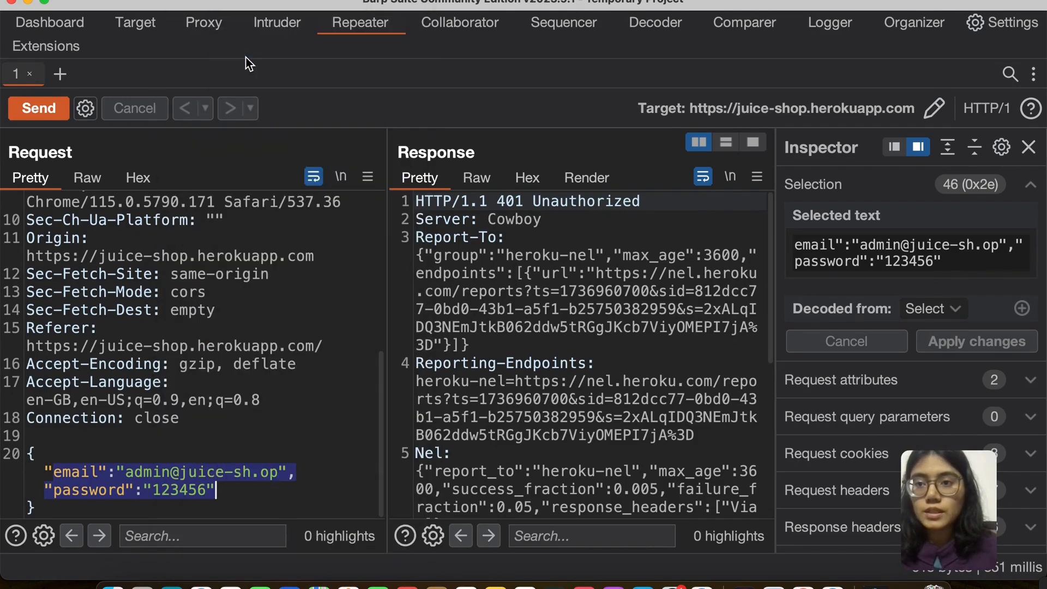
{"action": "left_click", "coordinate": [276, 22]}
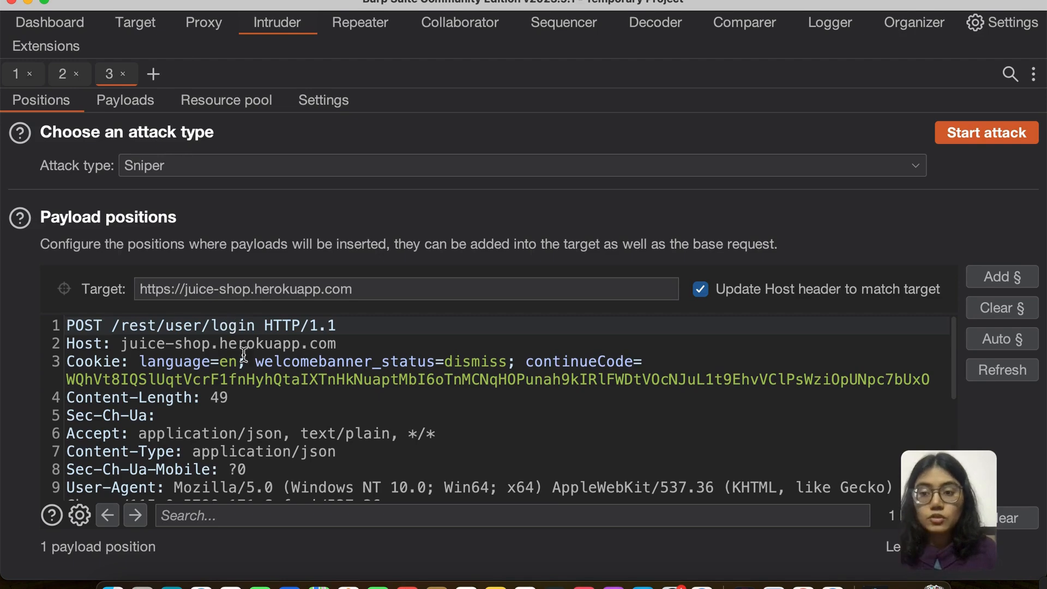
{"action": "scroll", "scroll_direction": "down", "scroll_amount": 3}
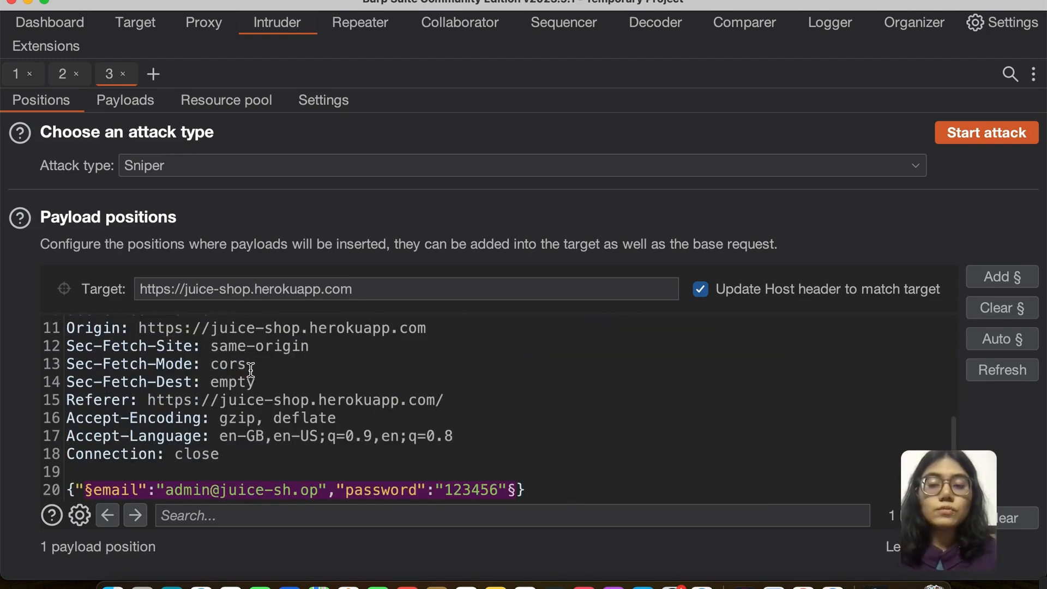
{"action": "mouse_move", "coordinate": [344, 424]}
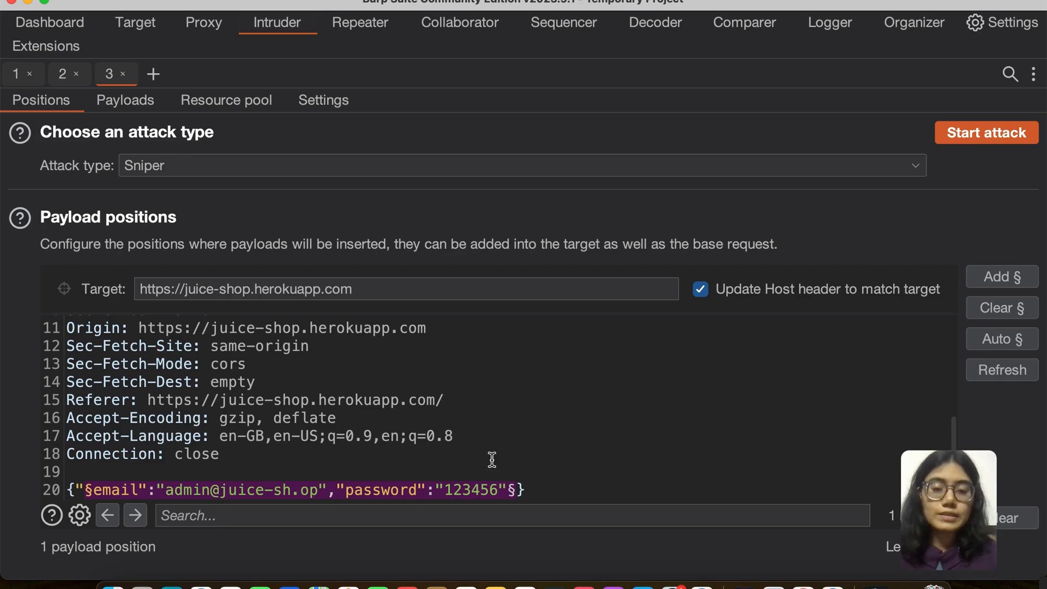
{"action": "left_click", "coordinate": [1002, 308]}
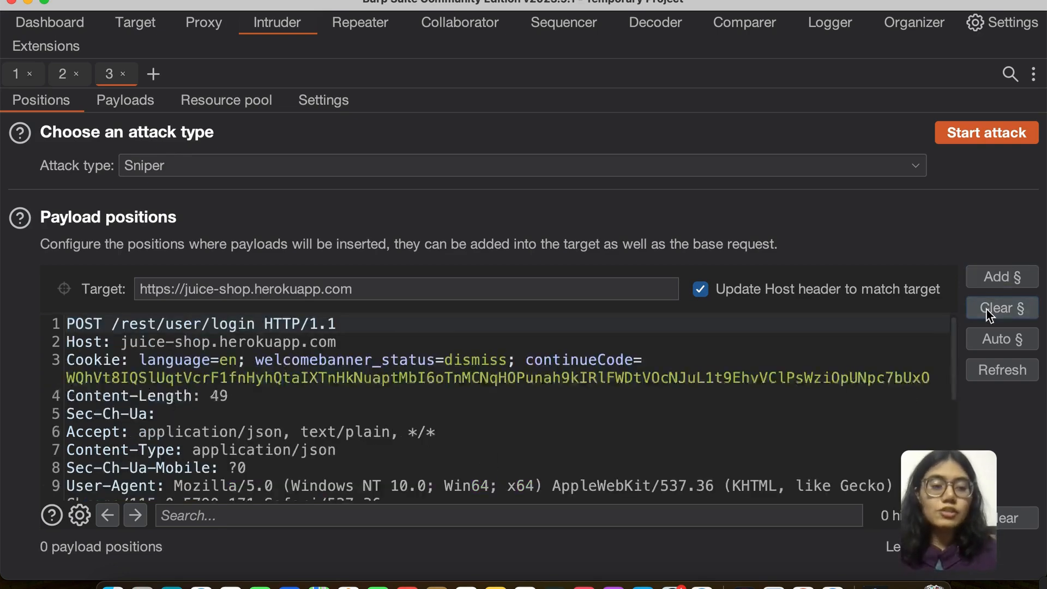
{"action": "scroll", "scroll_direction": "down", "scroll_amount": 3}
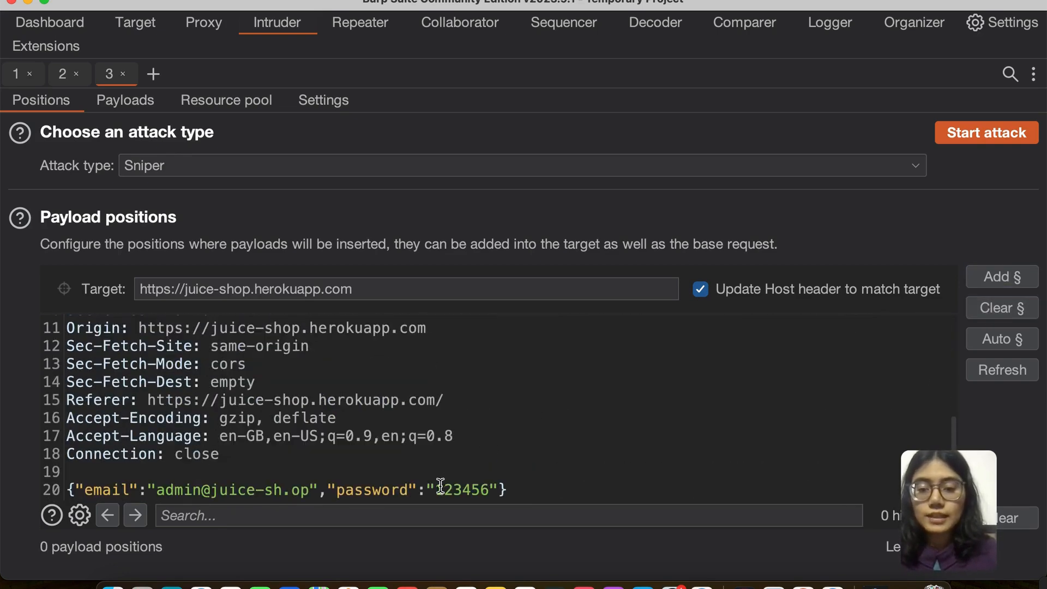
{"action": "double_click", "coordinate": [459, 490]}
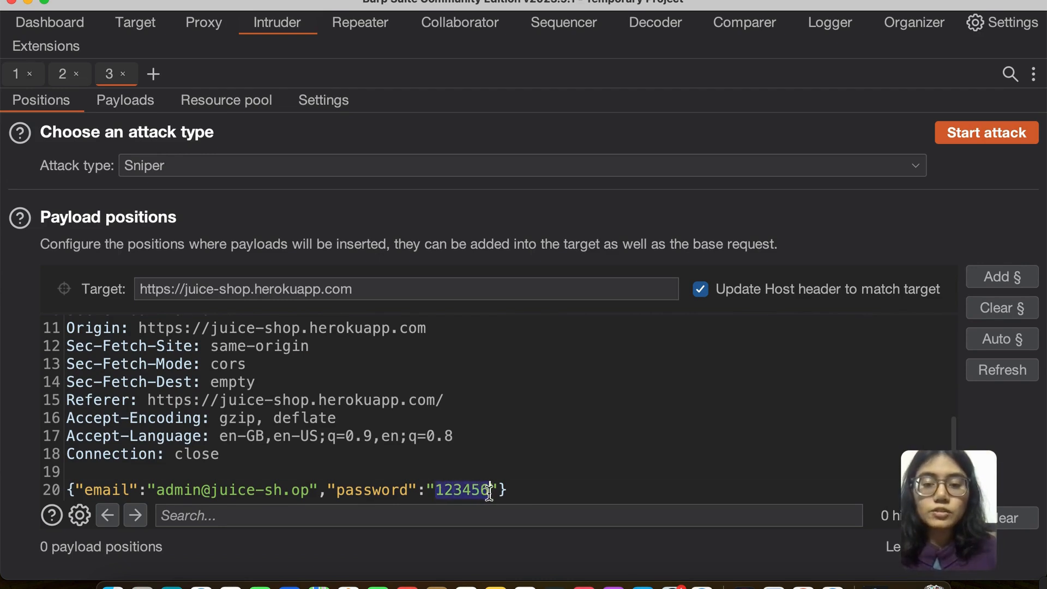
{"action": "left_click", "coordinate": [1001, 276]}
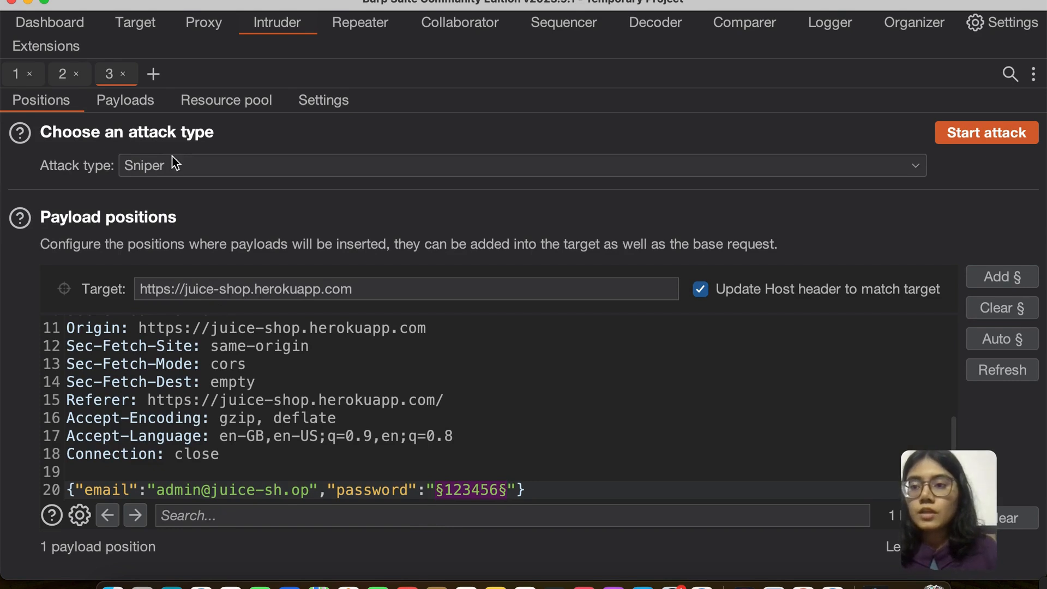
{"action": "left_click", "coordinate": [124, 101]}
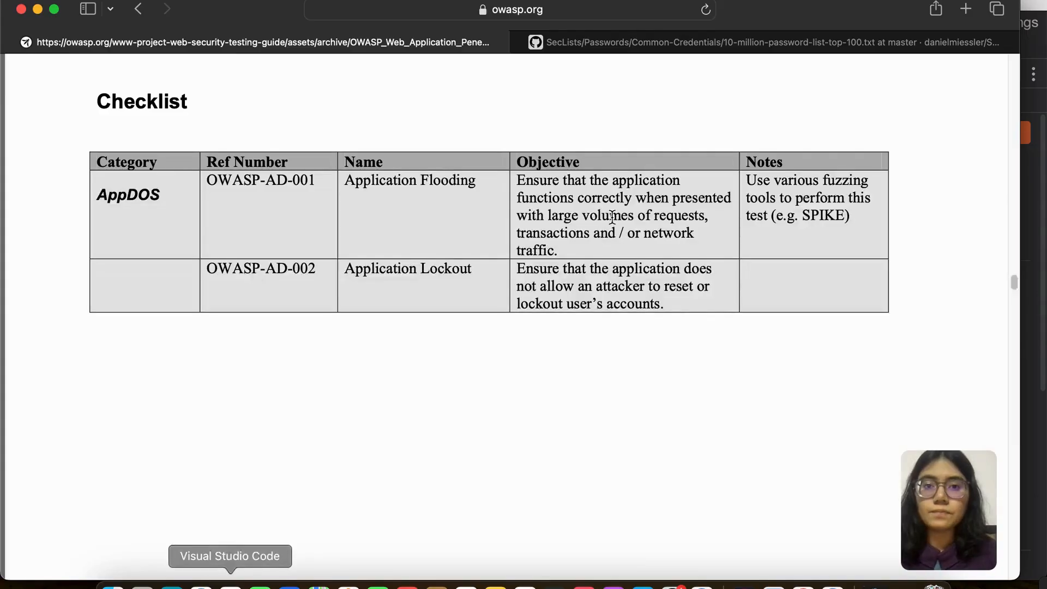
Copy the raw SecLists 10-million-password-list-top-100.txt from GitHub.
{"action": "left_click", "coordinate": [754, 43]}
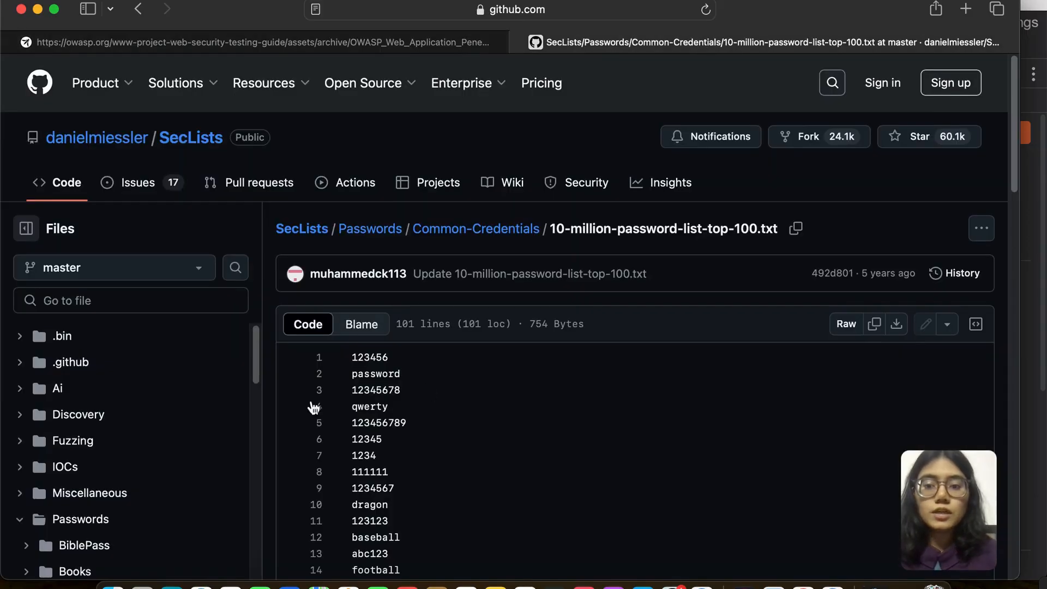
{"action": "scroll", "scroll_direction": "down", "scroll_amount": 3}
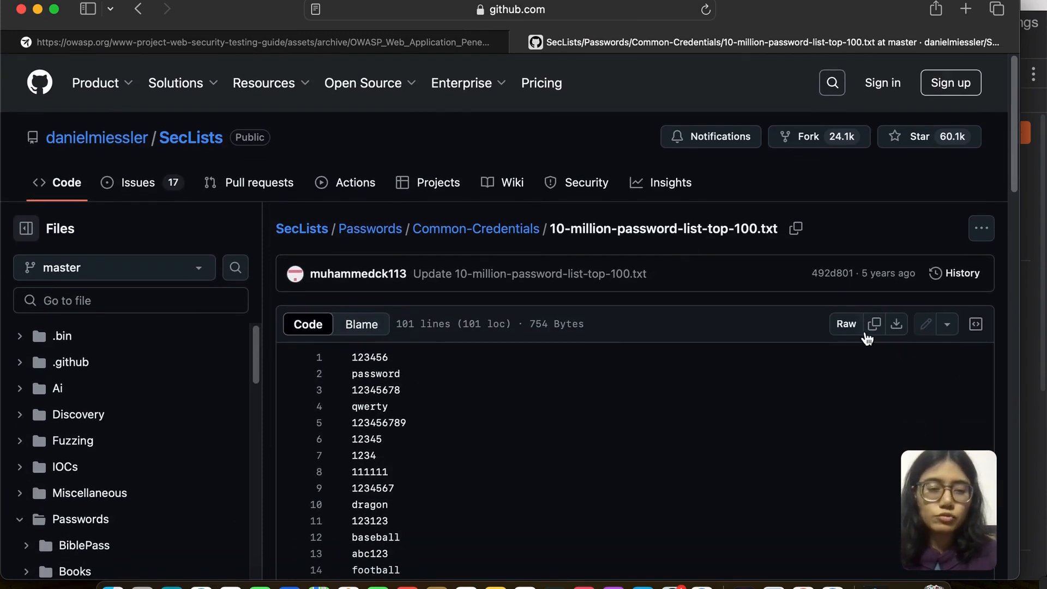
{"action": "left_click", "coordinate": [874, 324]}
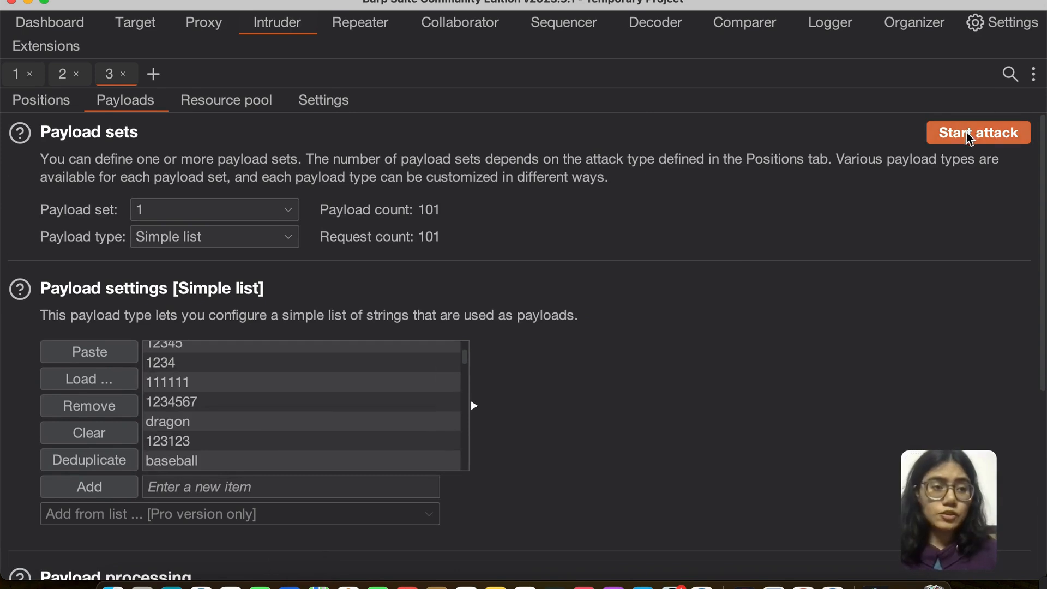
Start the Intruder attack with the 101-password list and accept the Community Edition warning.
{"action": "left_click", "coordinate": [978, 132]}
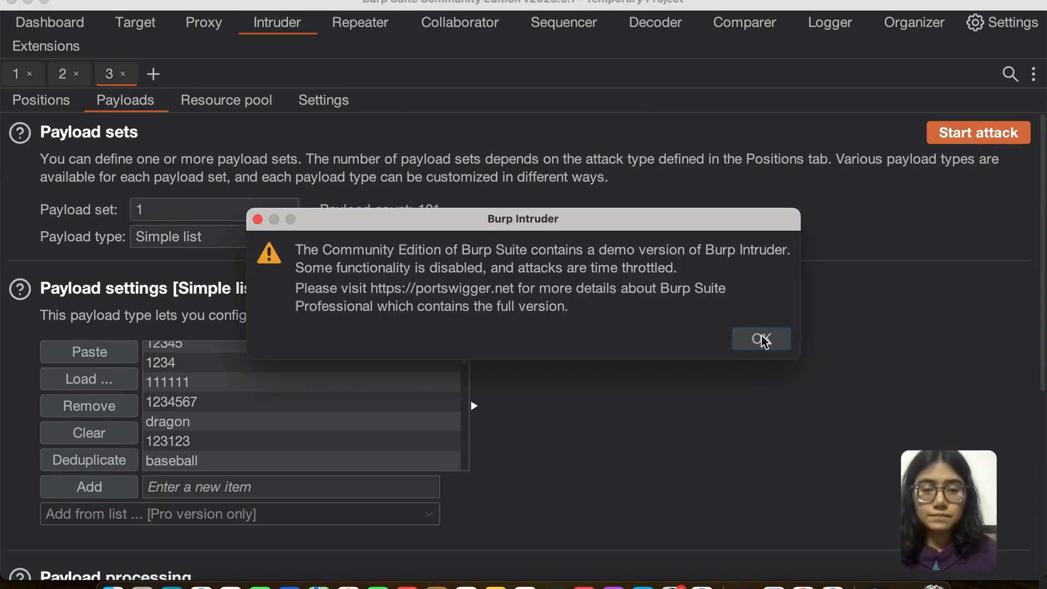
{"action": "left_click", "coordinate": [760, 339]}
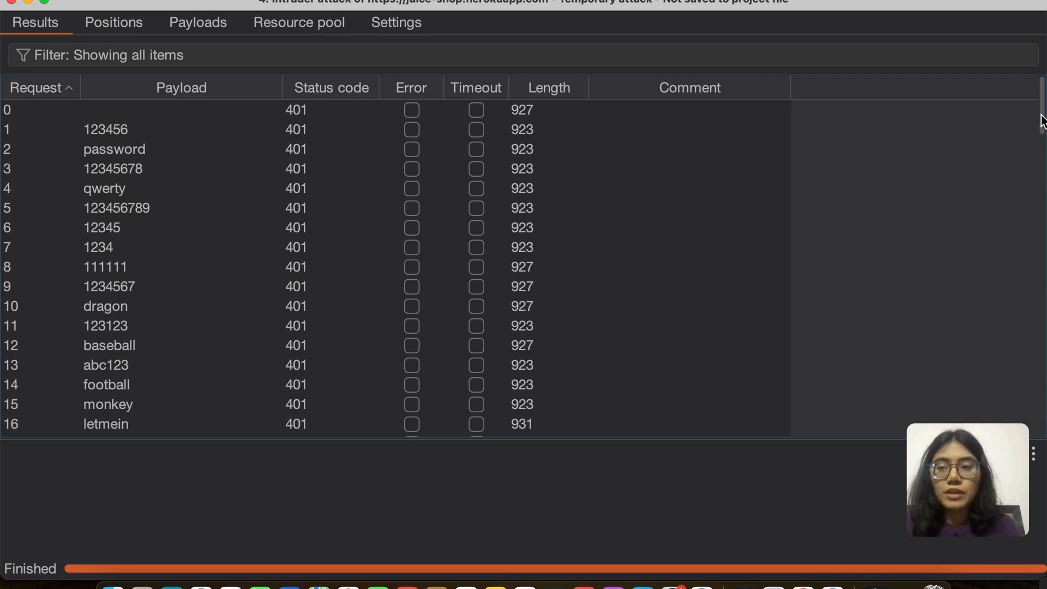
Scroll through all 101 results, each 401, and select request 101 (minecraft).
{"action": "scroll", "scroll_direction": "down", "scroll_amount": 3}
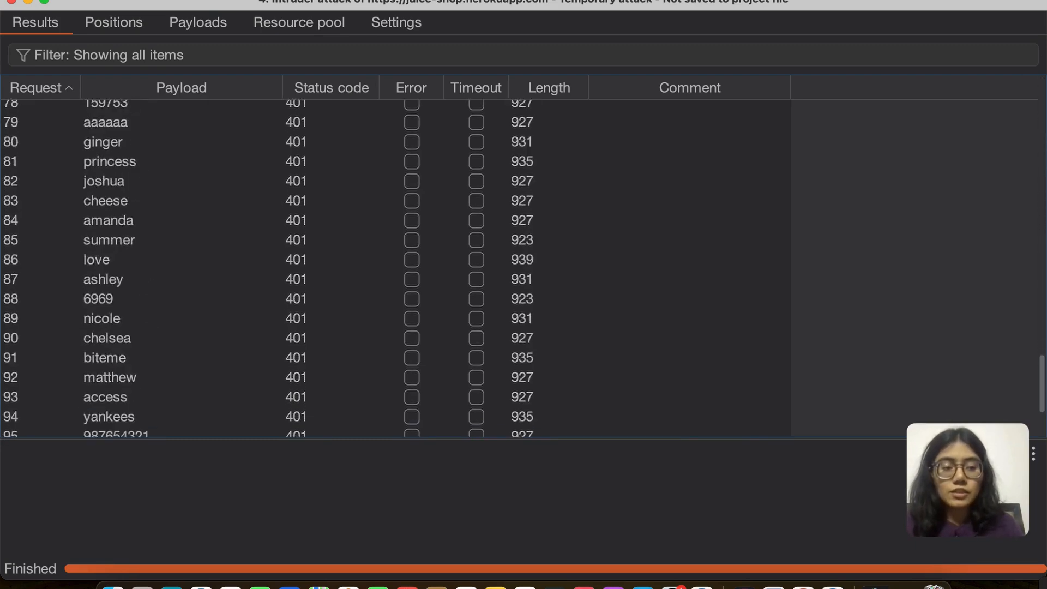
{"action": "scroll", "scroll_direction": "down", "scroll_amount": 3}
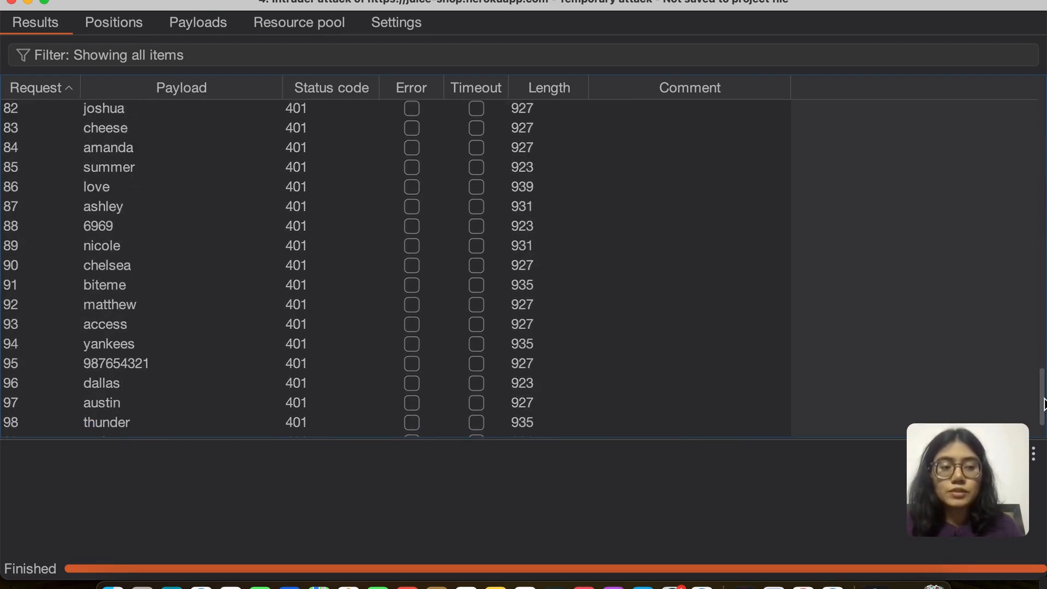
{"action": "scroll", "scroll_direction": "down", "scroll_amount": 3}
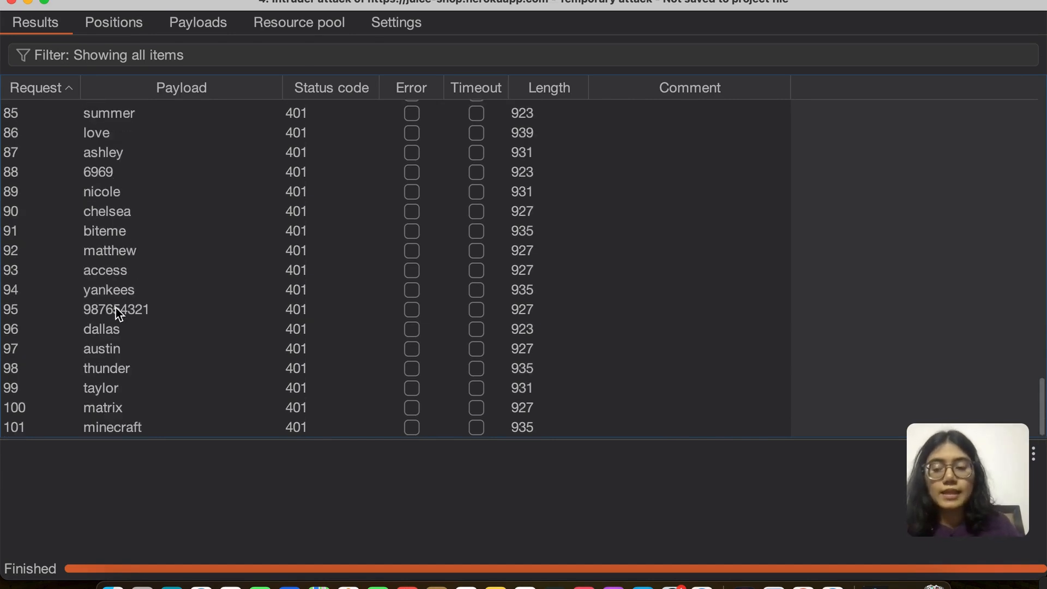
{"action": "mouse_move", "coordinate": [118, 333]}
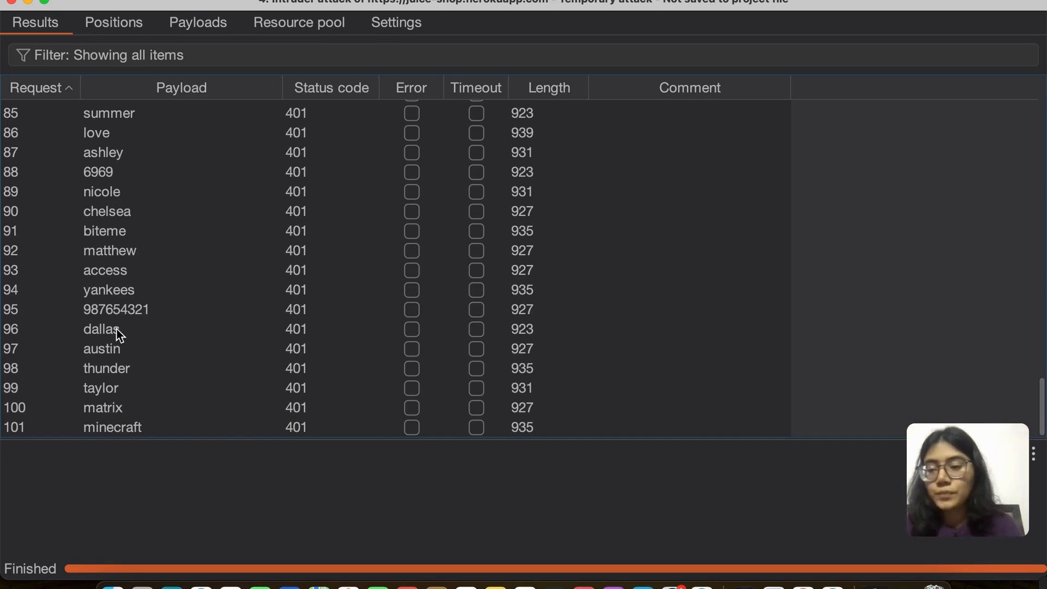
{"action": "left_click", "coordinate": [113, 427]}
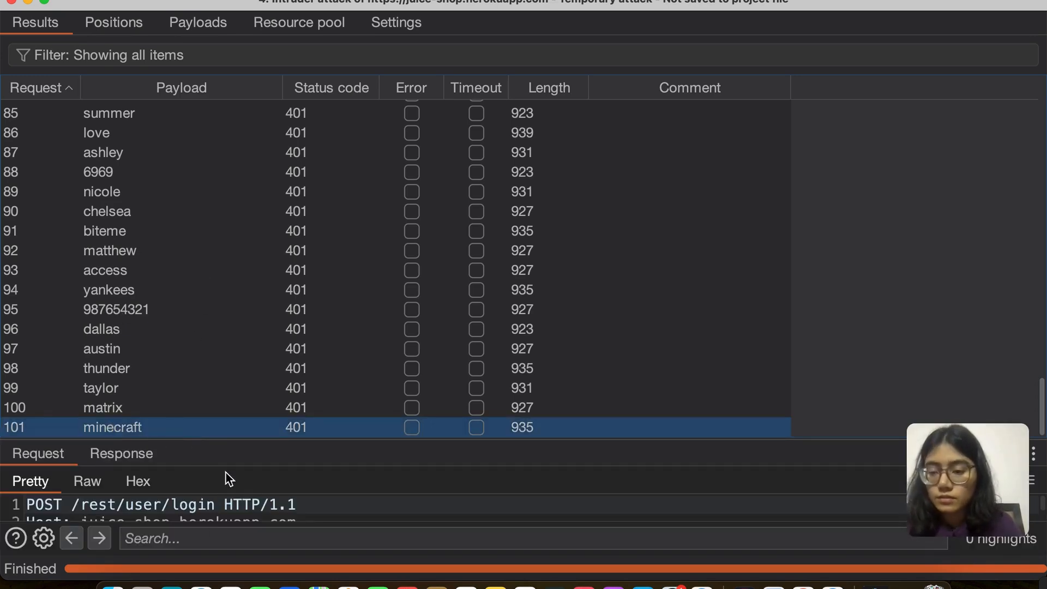
{"action": "mouse_move", "coordinate": [229, 235]}
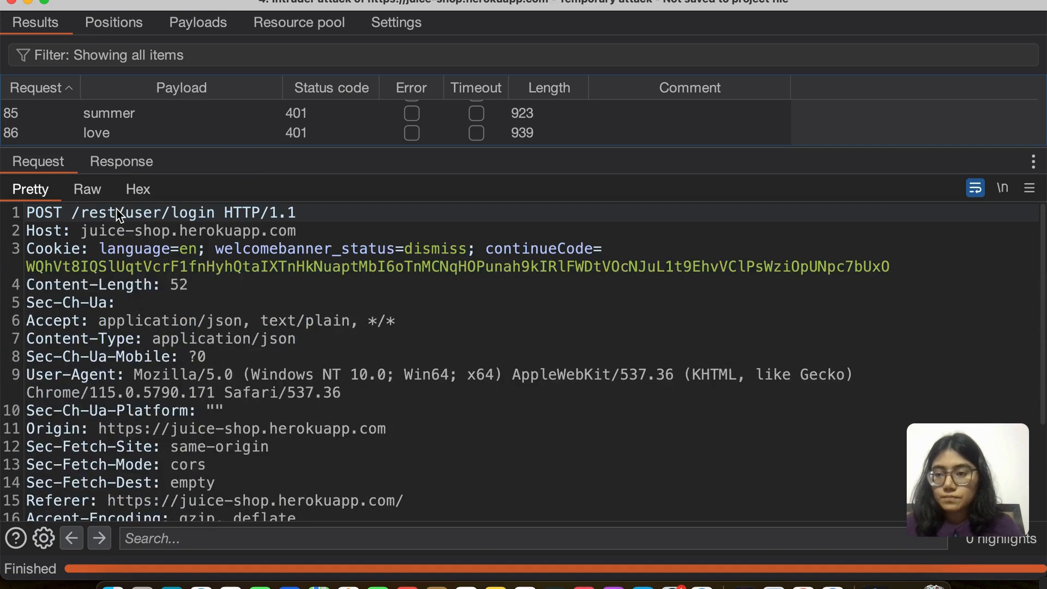
View the minecraft attempt's response: 401 Unauthorized with body "Invalid email or password.".
{"action": "left_click", "coordinate": [121, 162]}
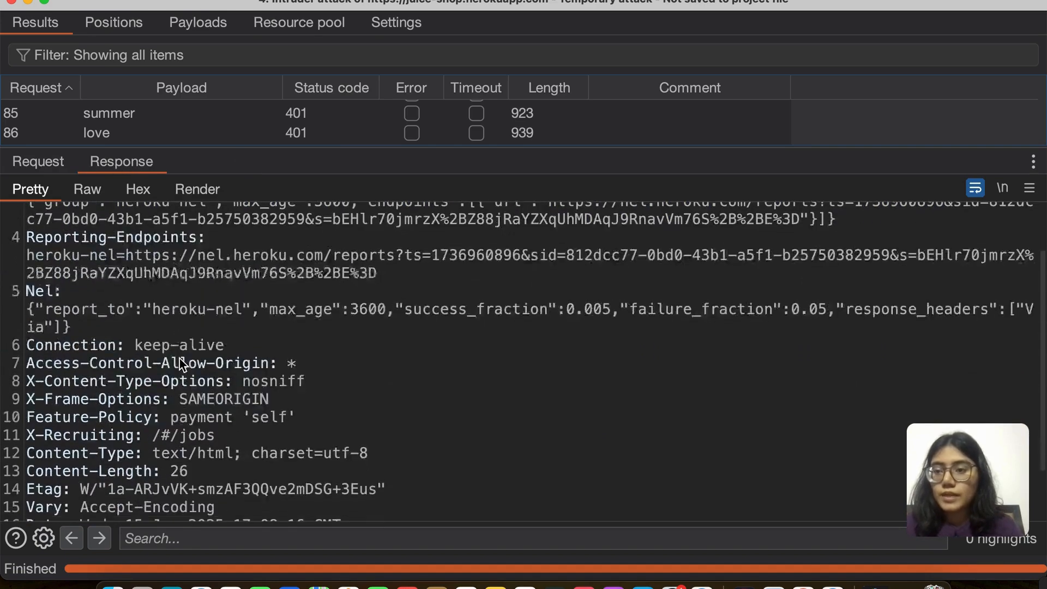
{"action": "scroll", "scroll_direction": "down", "scroll_amount": 3}
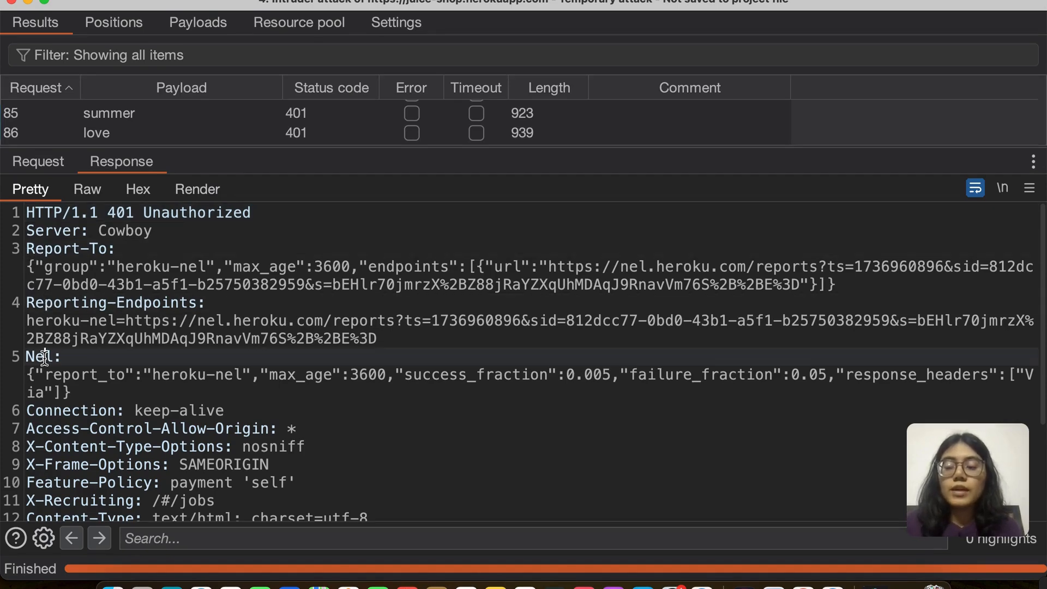
{"action": "scroll", "scroll_direction": "down", "scroll_amount": 3}
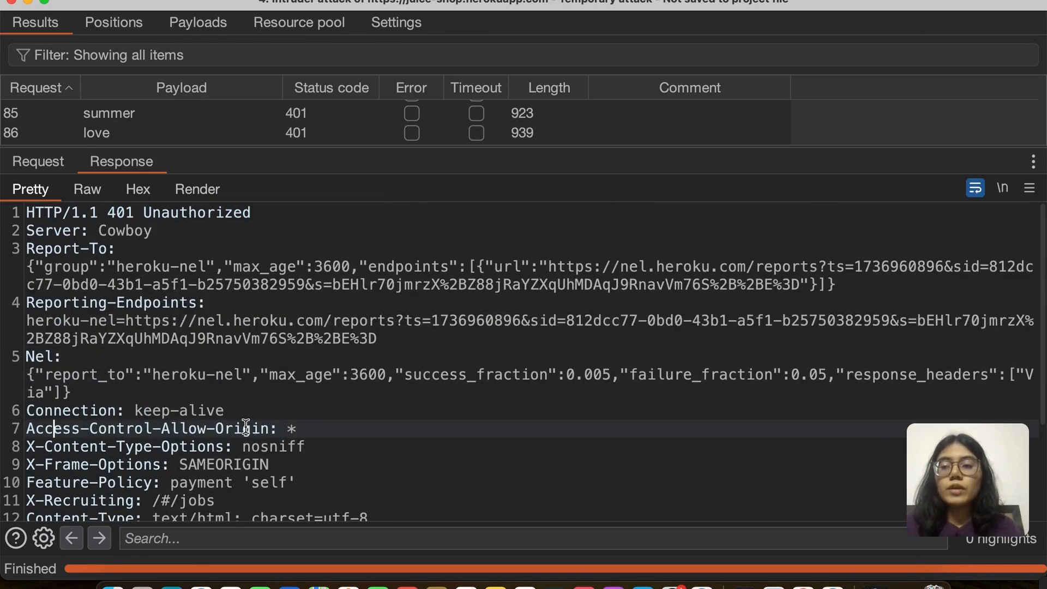
{"action": "scroll", "scroll_direction": "down", "scroll_amount": 3}
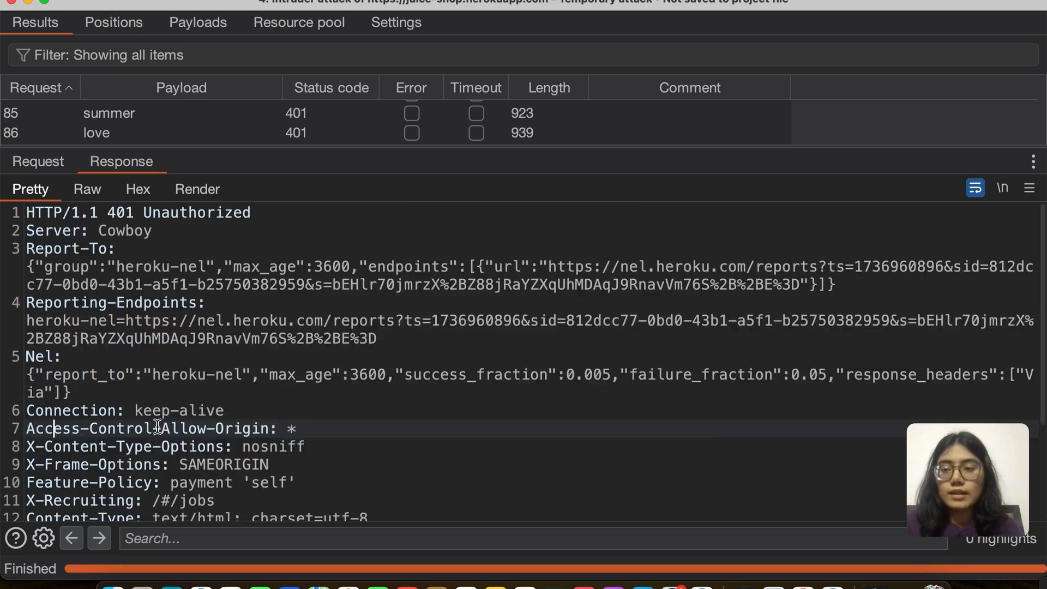
{"action": "scroll", "scroll_direction": "down", "scroll_amount": 3}
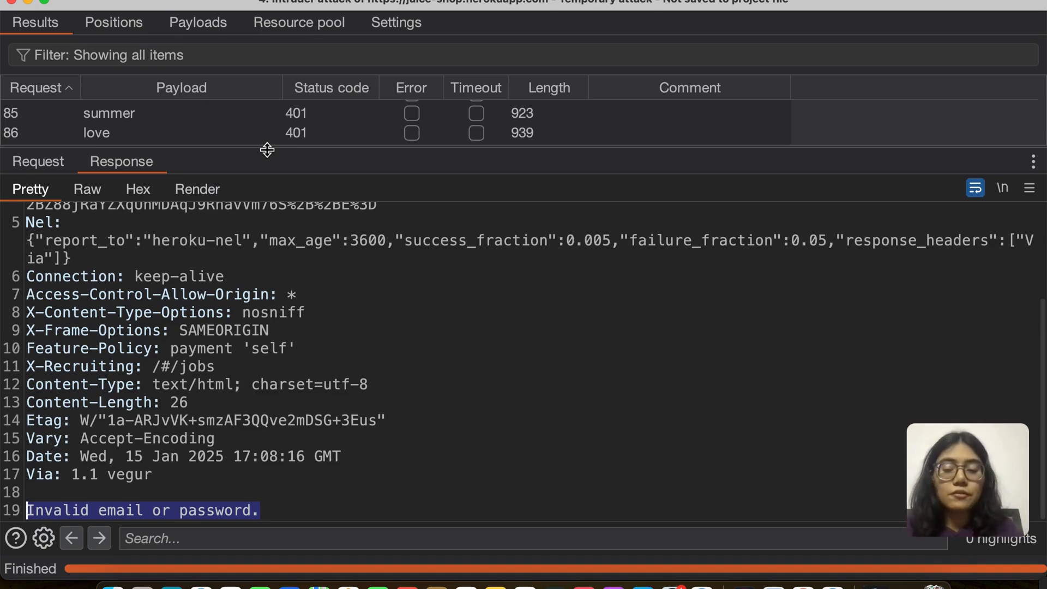
{"action": "mouse_move", "coordinate": [222, 177]}
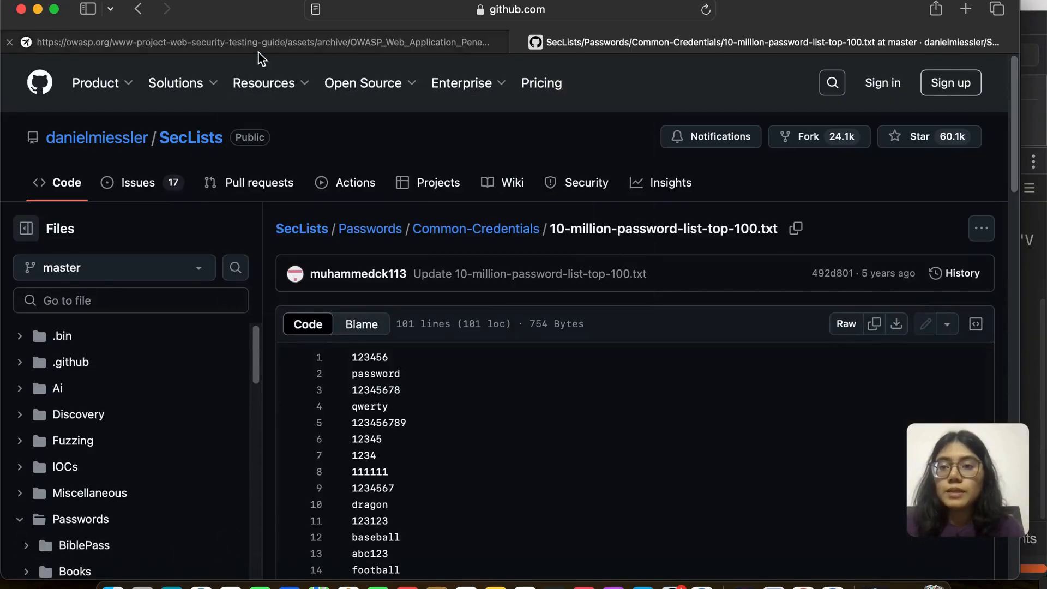
Return to the OWASP checklist PDF and scroll to its AccessControl table.
{"action": "left_click", "coordinate": [261, 42]}
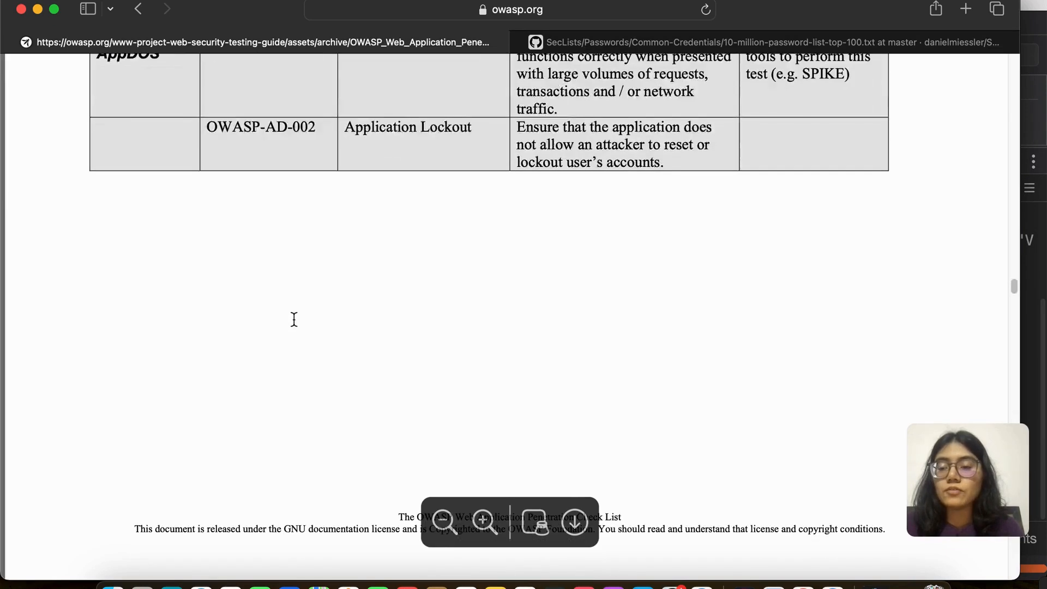
{"action": "scroll", "scroll_direction": "down", "scroll_amount": 3}
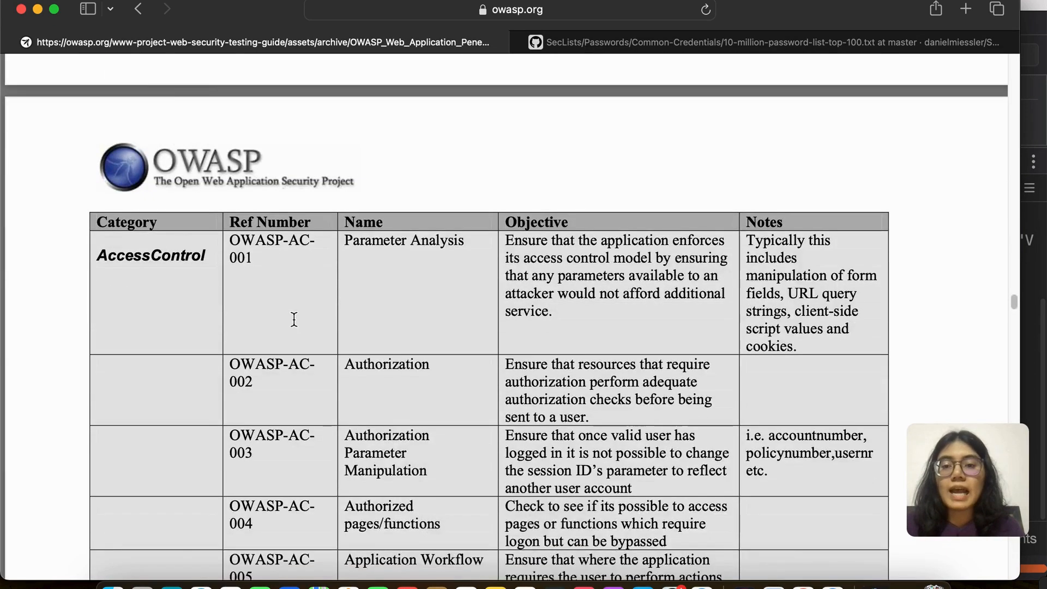
{"action": "scroll", "scroll_direction": "down", "scroll_amount": 3}
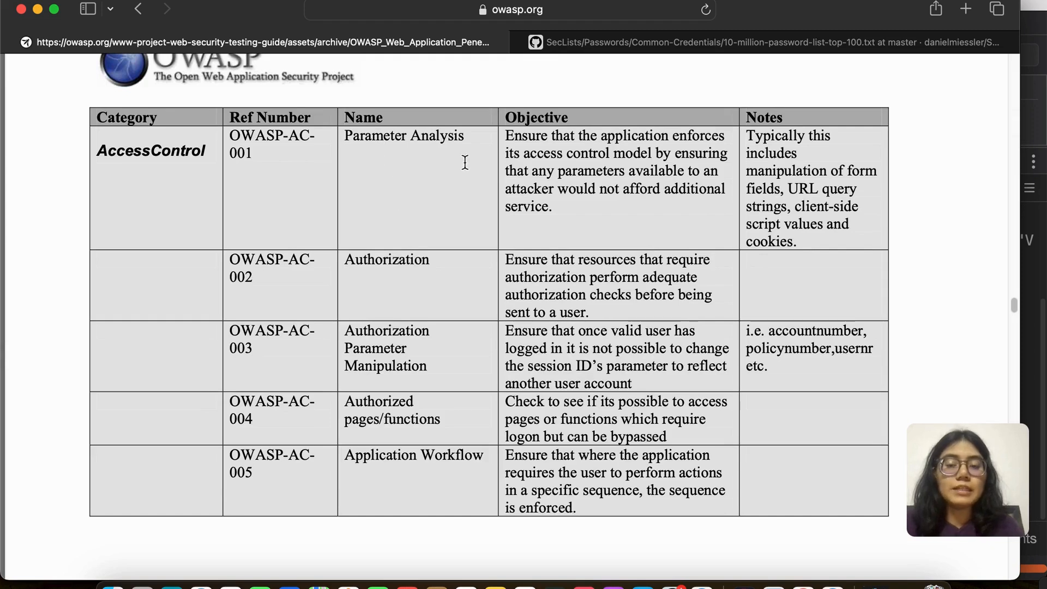
{"action": "mouse_move", "coordinate": [419, 388]}
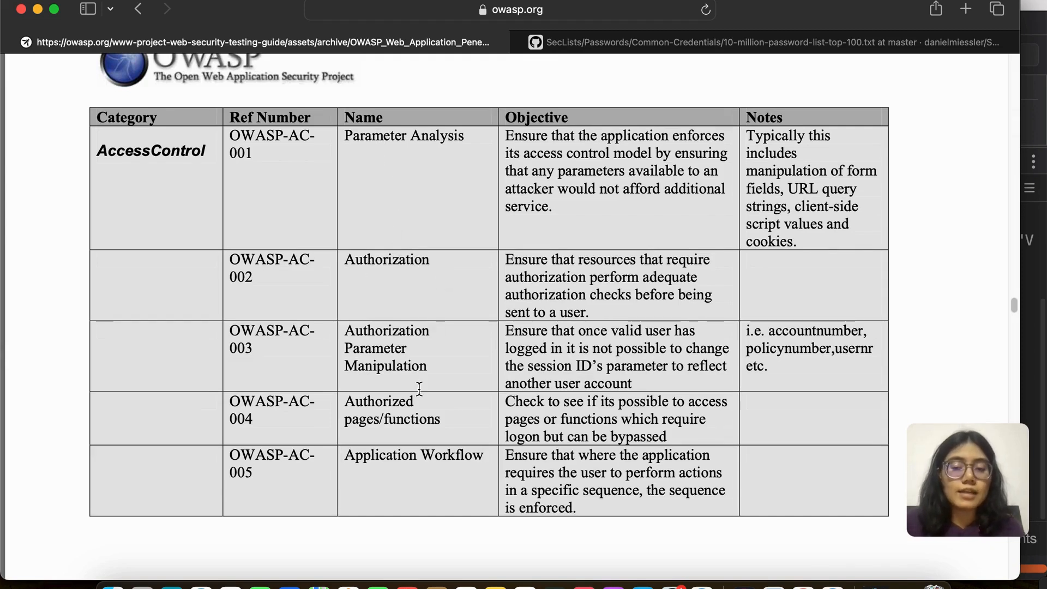